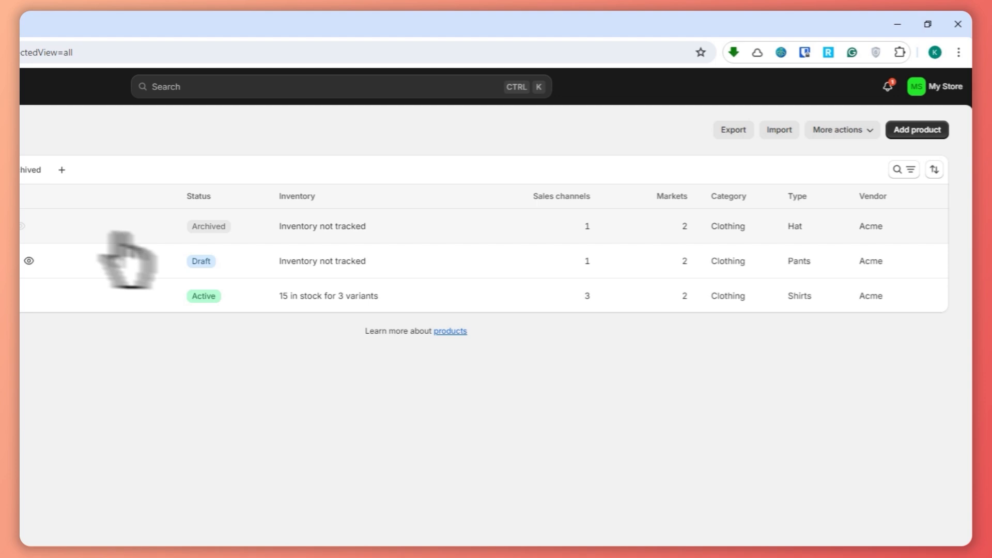
mouse_move(77, 260)
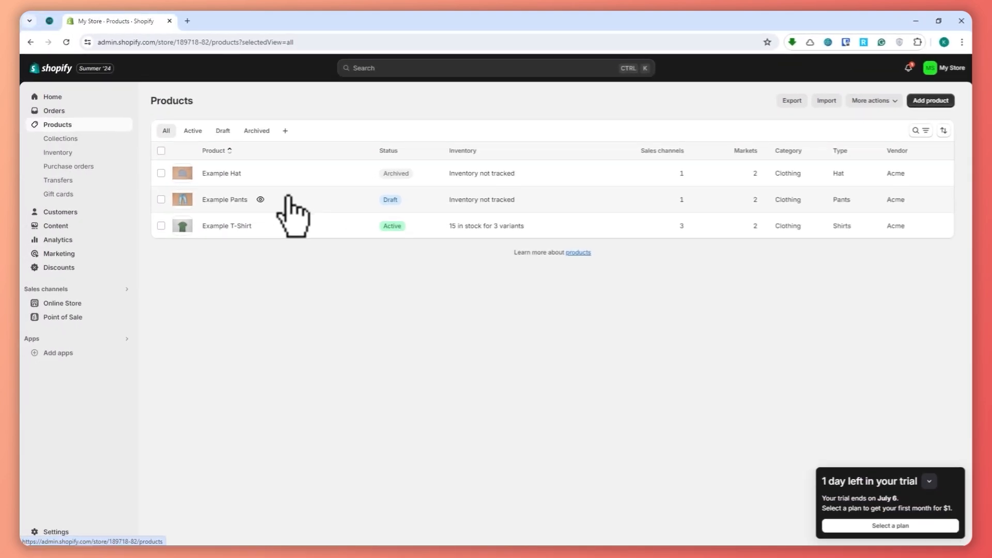
mouse_move(263, 246)
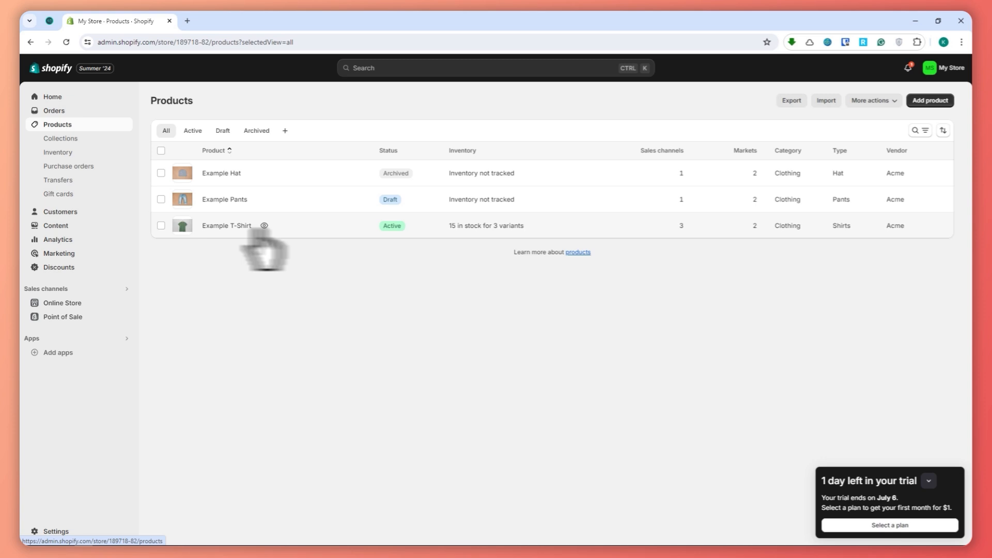
mouse_move(218, 230)
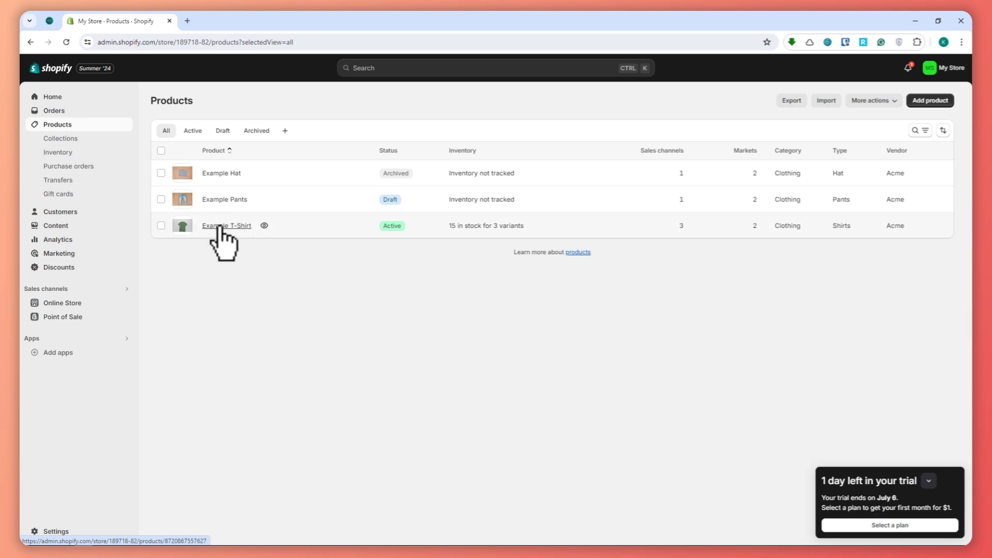
Open the Example T-Shirt product and bring its product metafields section with the gtin field into view
left_click(227, 225)
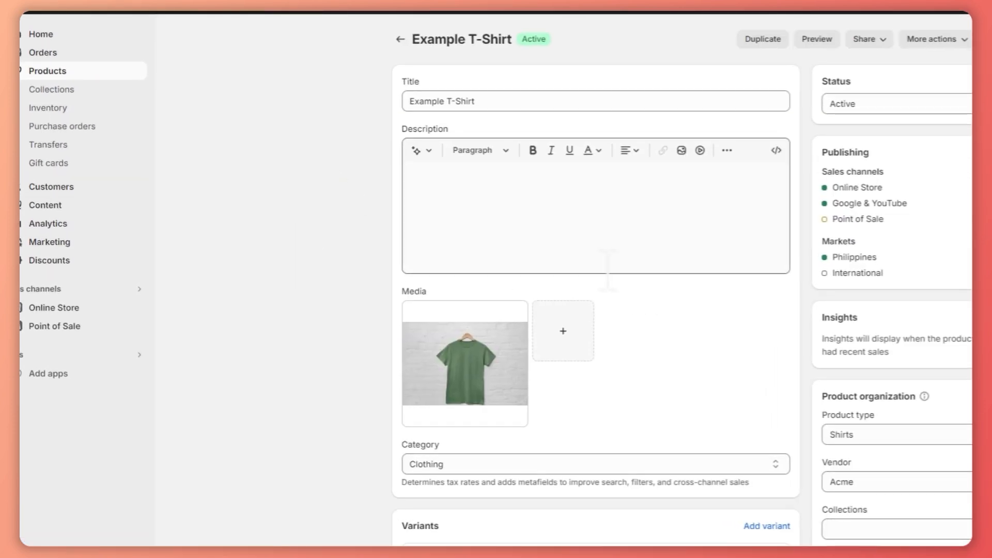
scroll("down", 3)
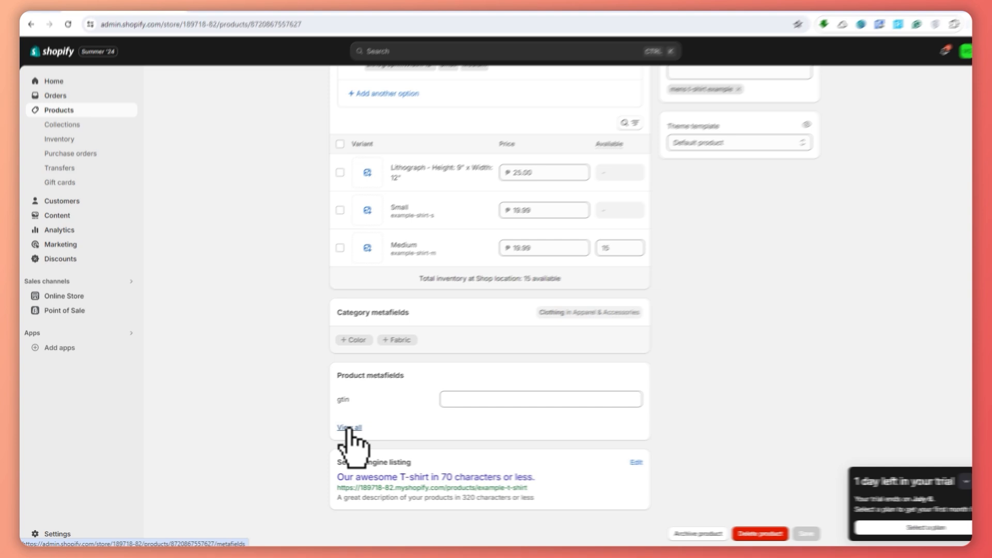
left_click(348, 428)
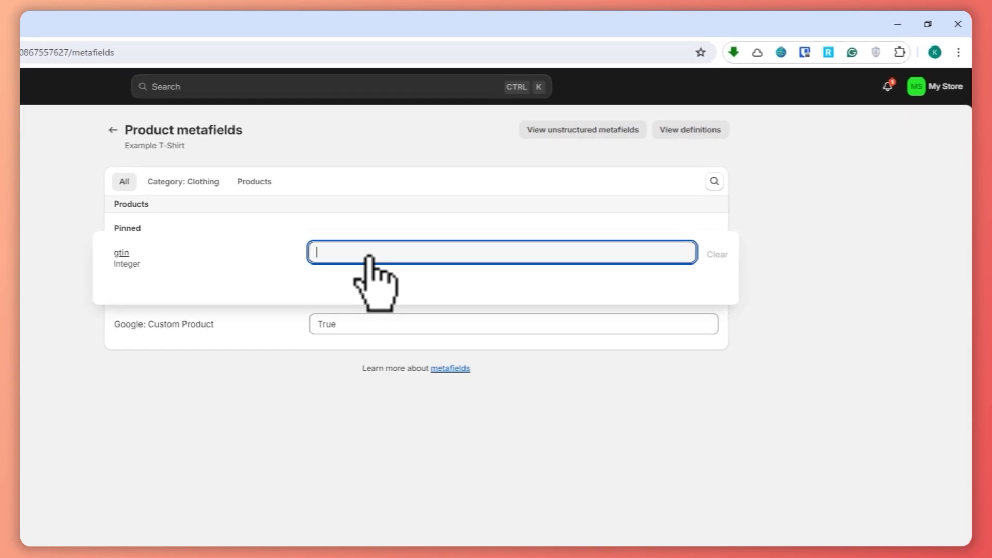
type("0012502150125")
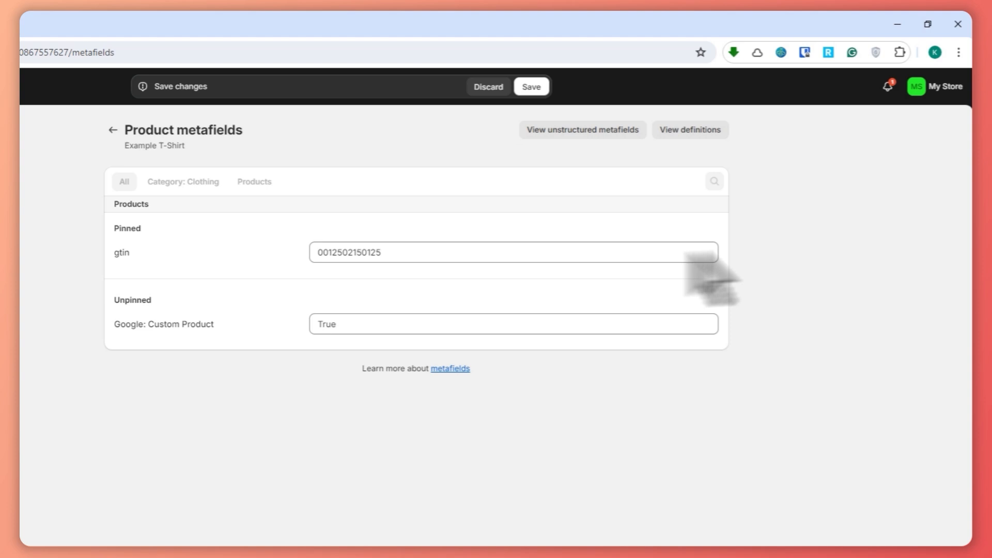
mouse_move(787, 242)
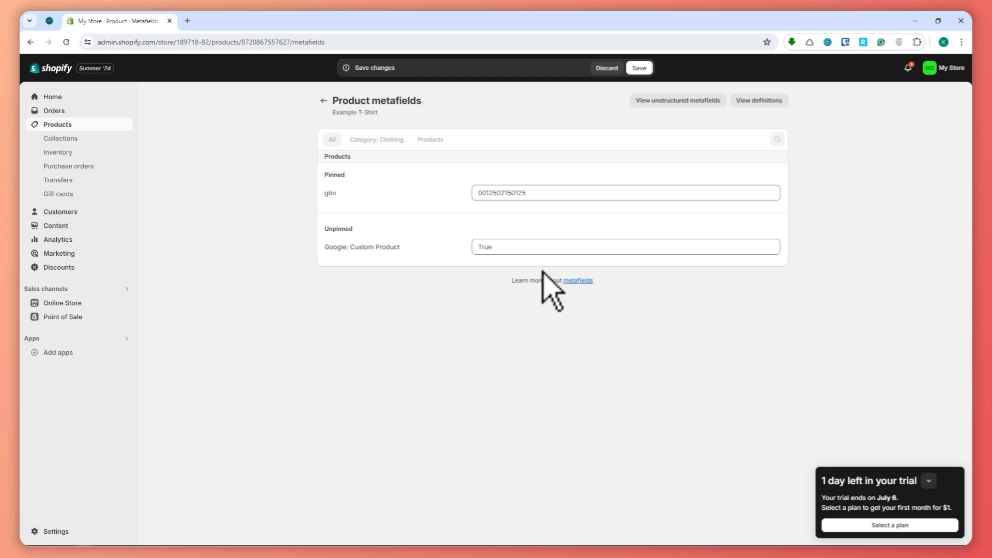
mouse_move(645, 298)
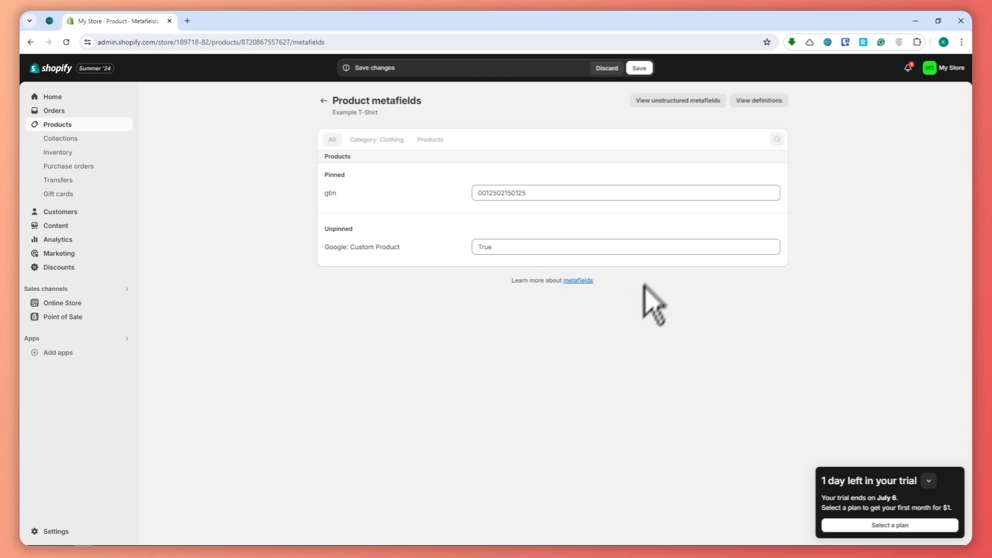
mouse_move(550, 316)
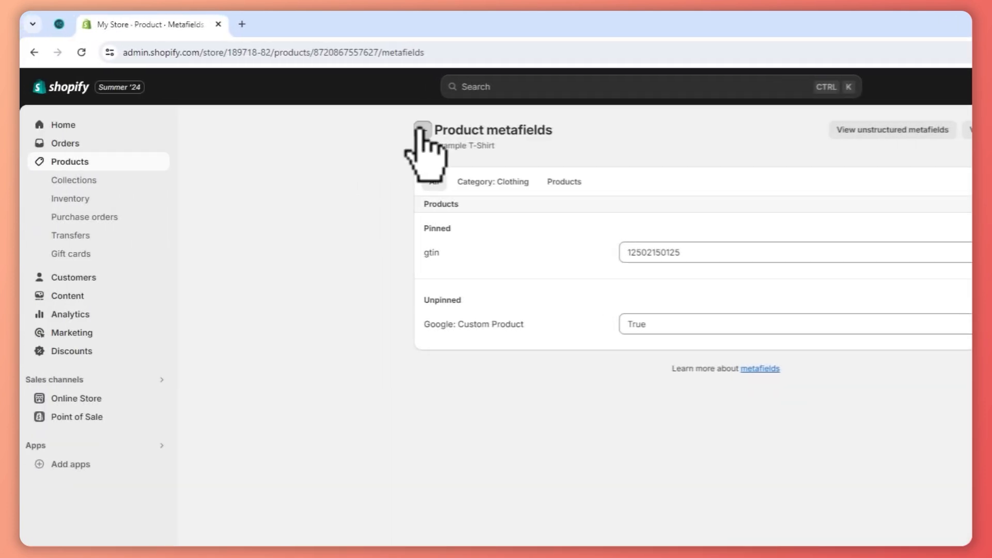
Return from the product metafields page to the Products list
left_click(421, 130)
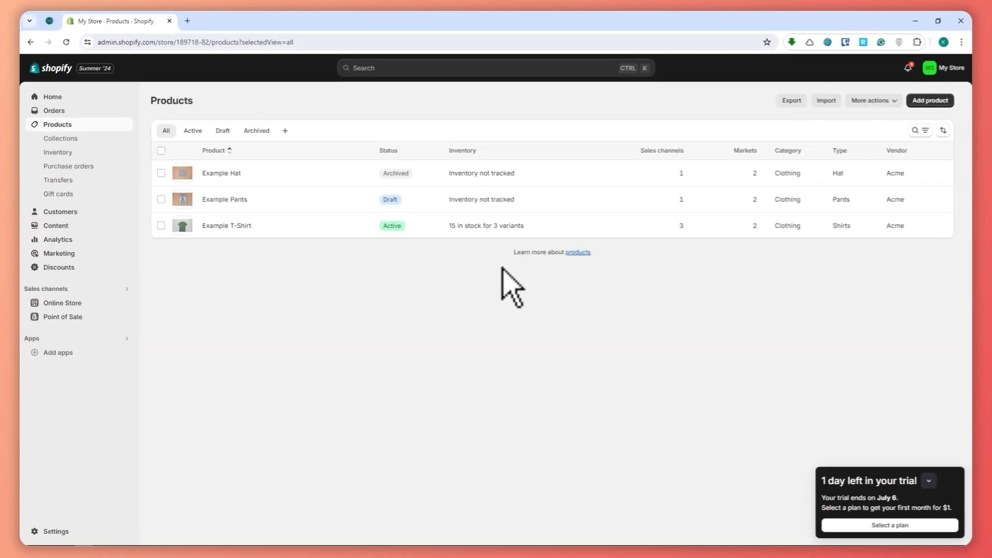
mouse_move(385, 83)
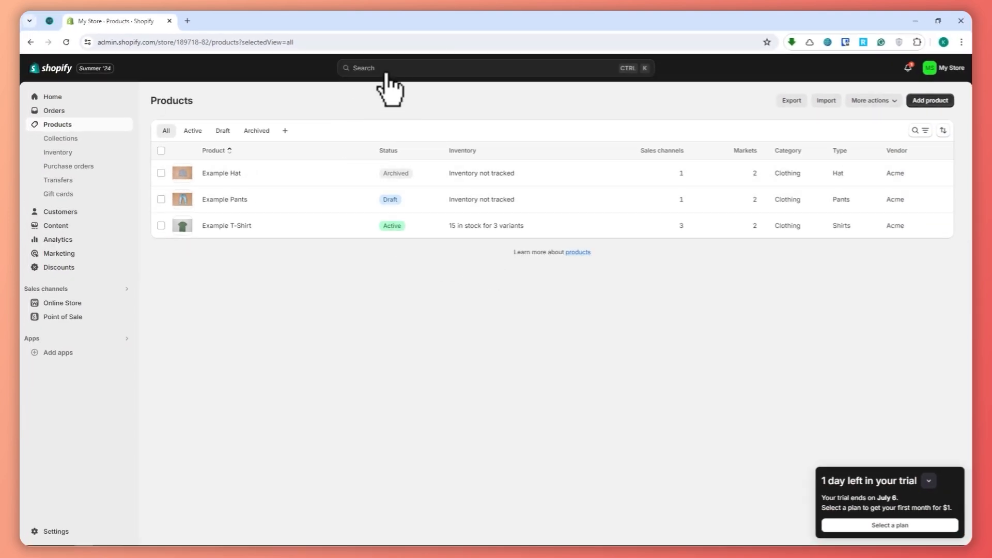
left_click(385, 68)
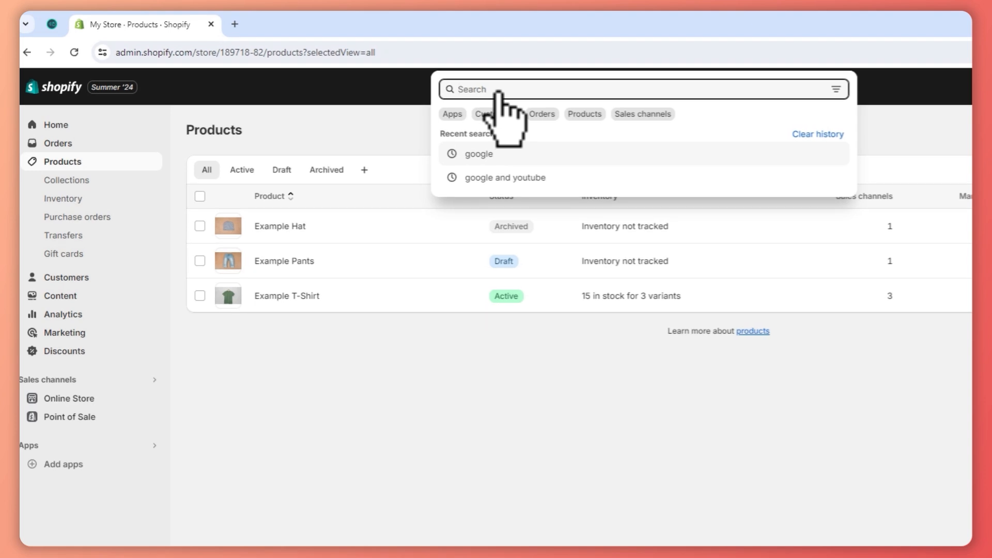
type("google")
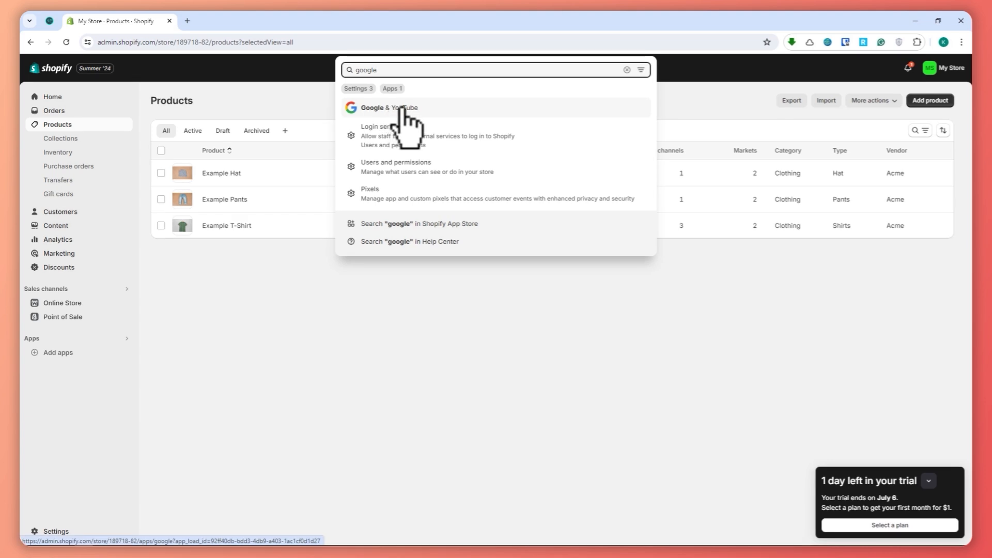
mouse_move(401, 119)
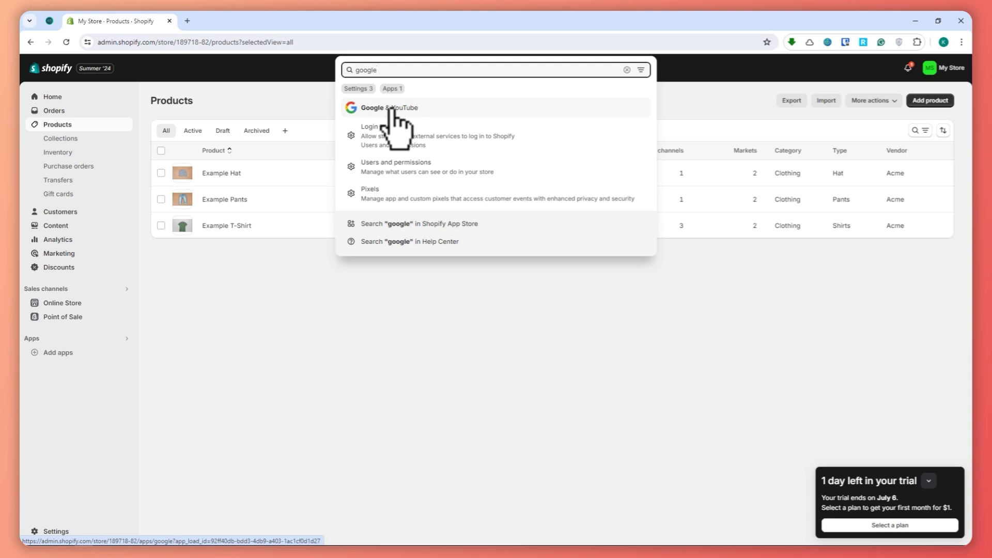
mouse_move(387, 116)
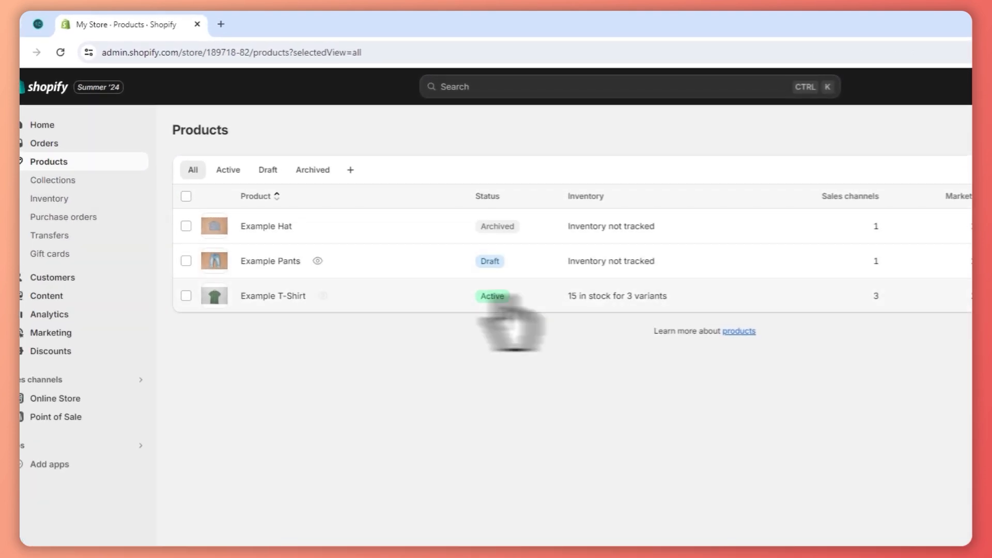
mouse_move(567, 504)
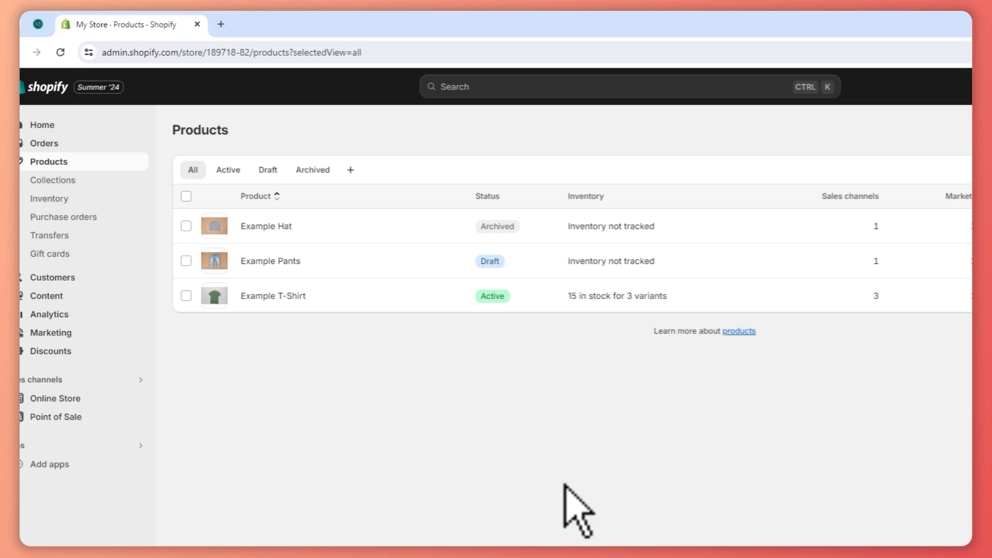